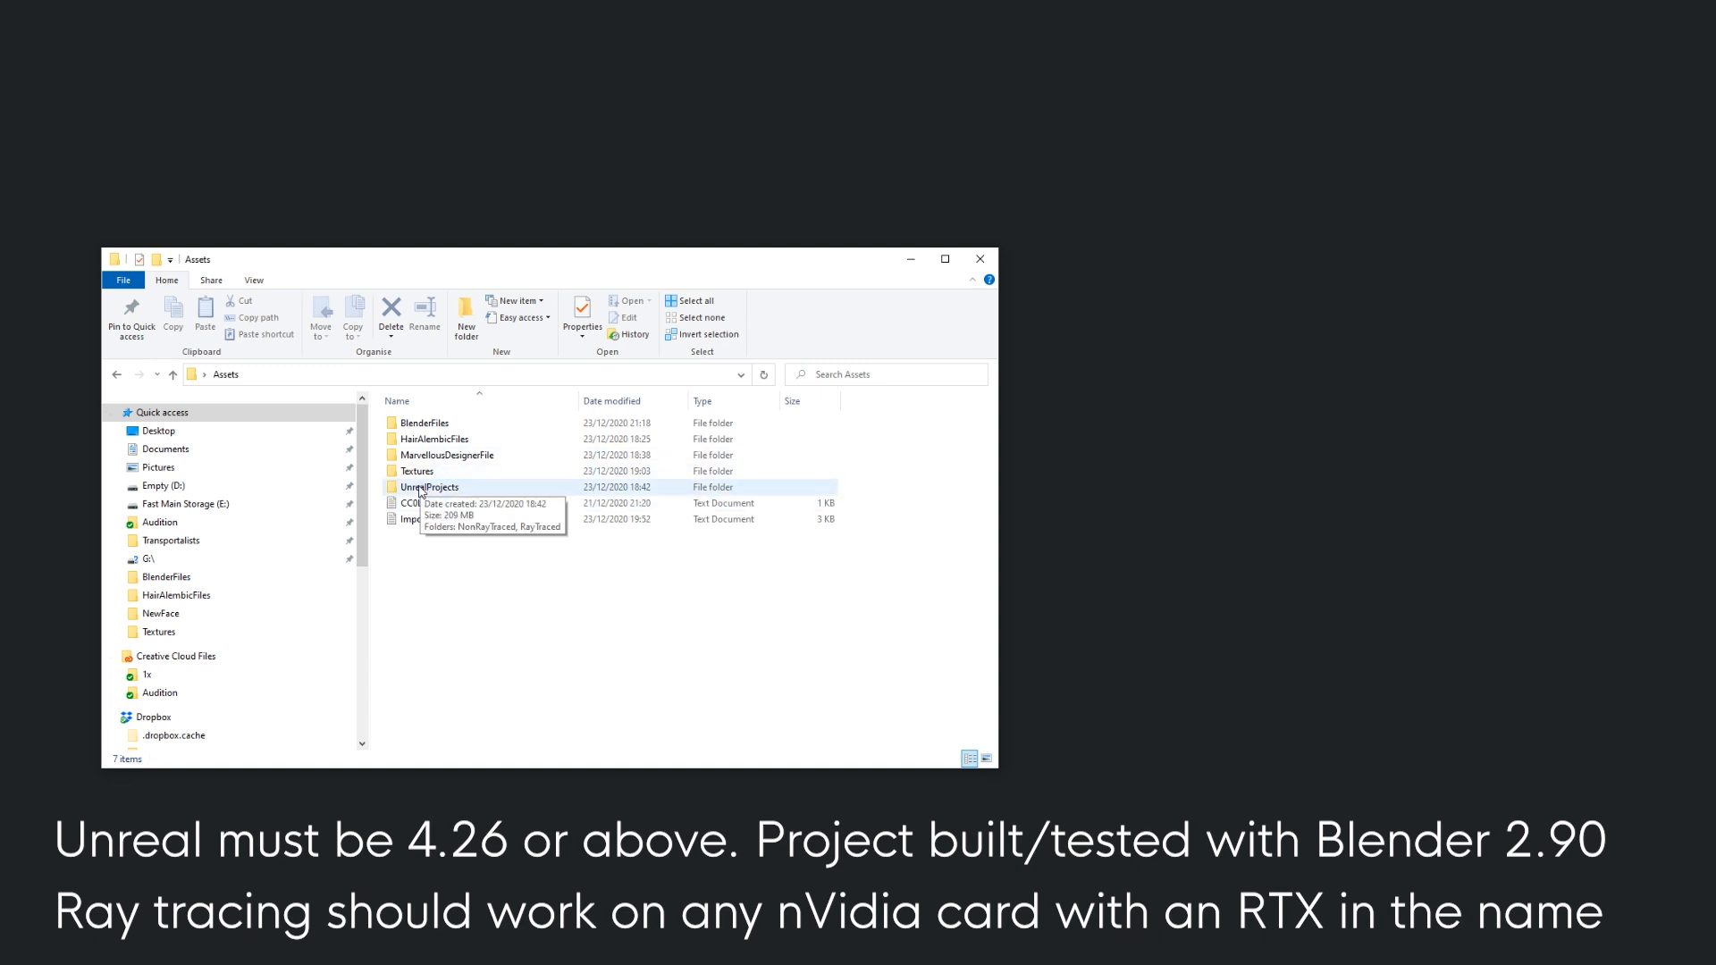
Launch NonRayTraced.uproject from the UnrealProjects\NonRayTraced folder
double_click(429, 486)
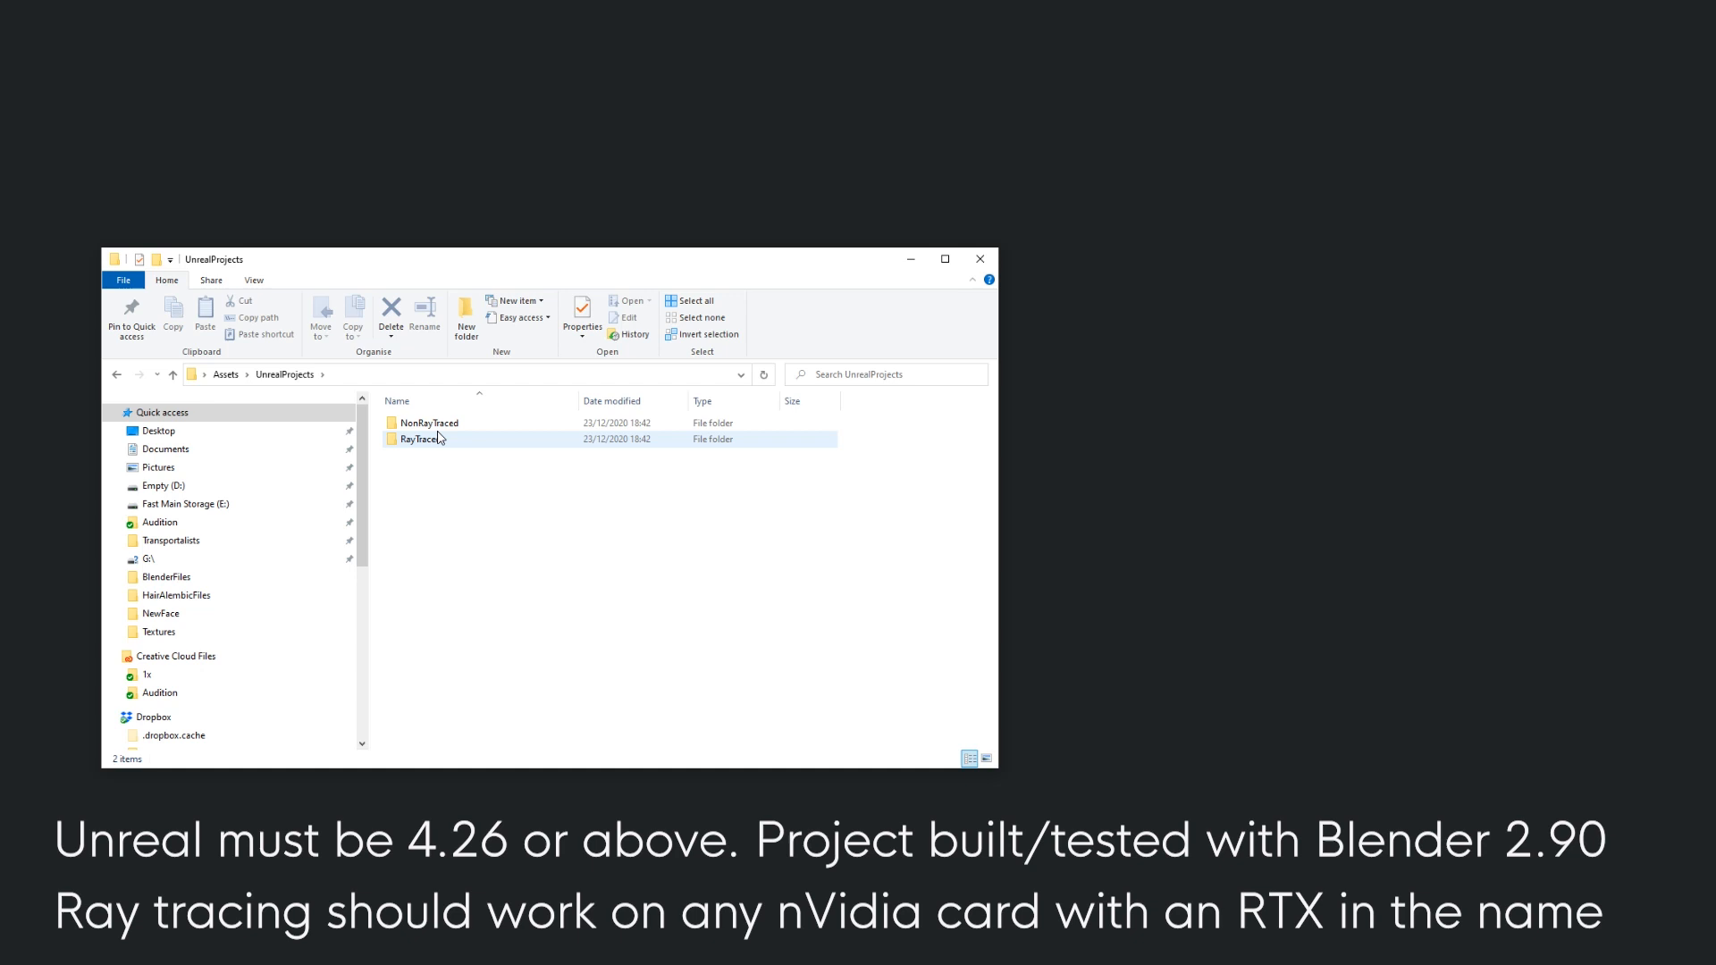
double_click(429, 422)
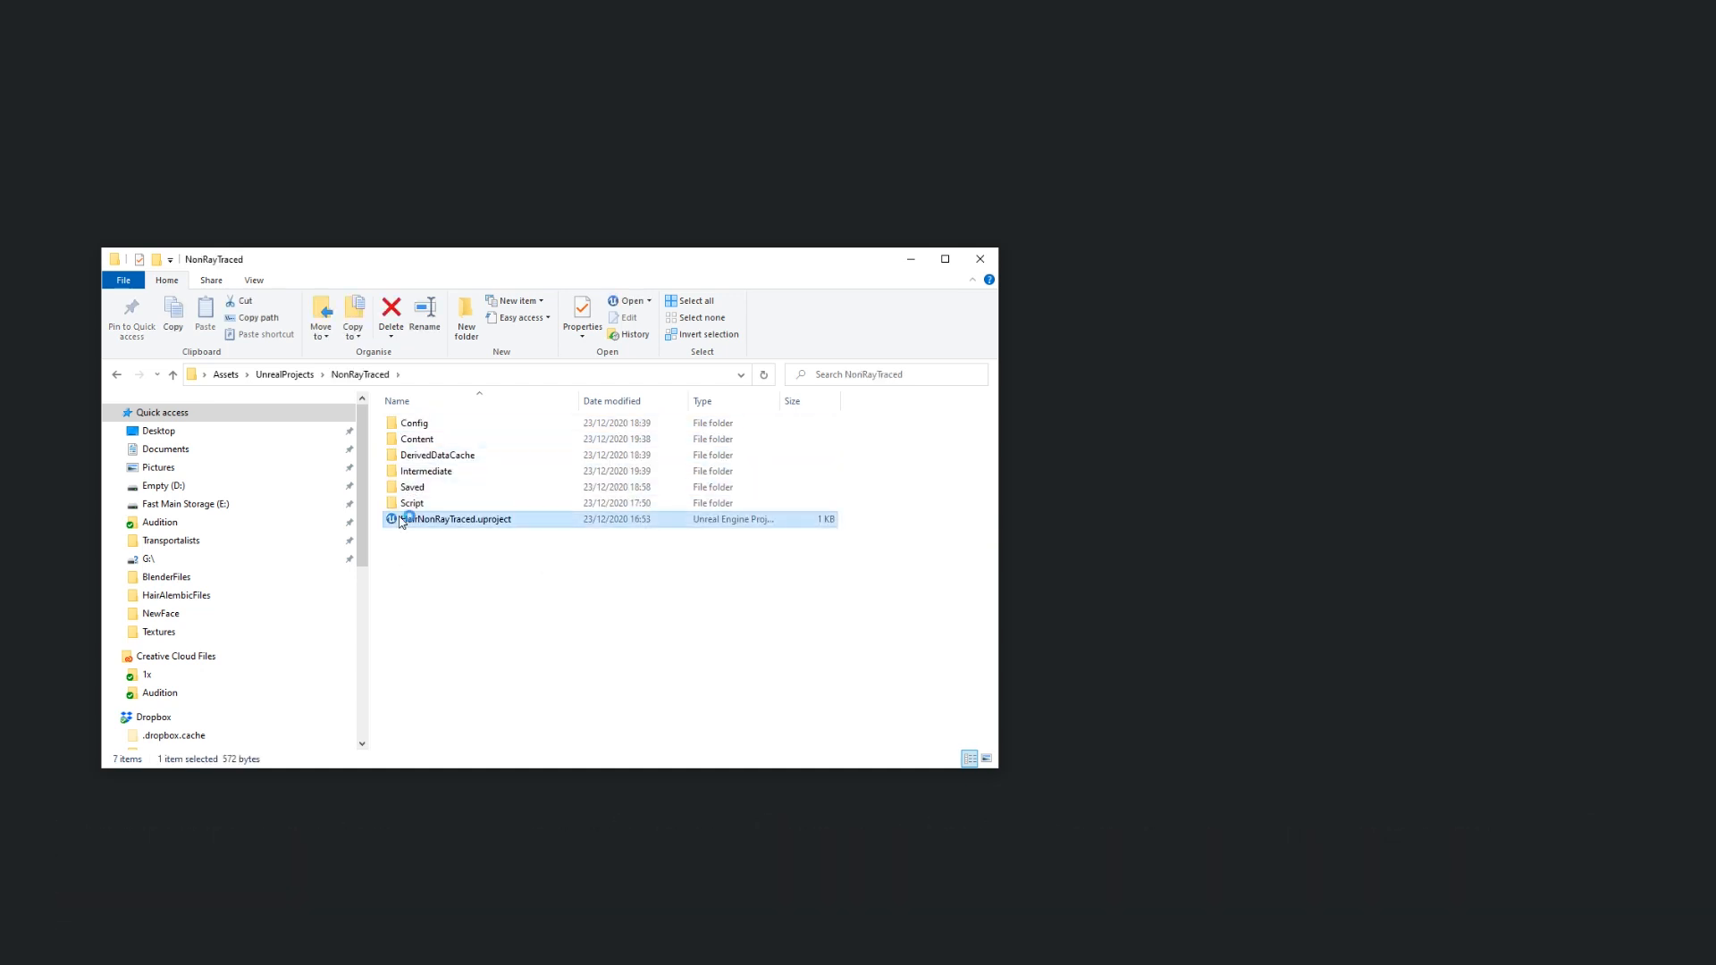
double_click(459, 518)
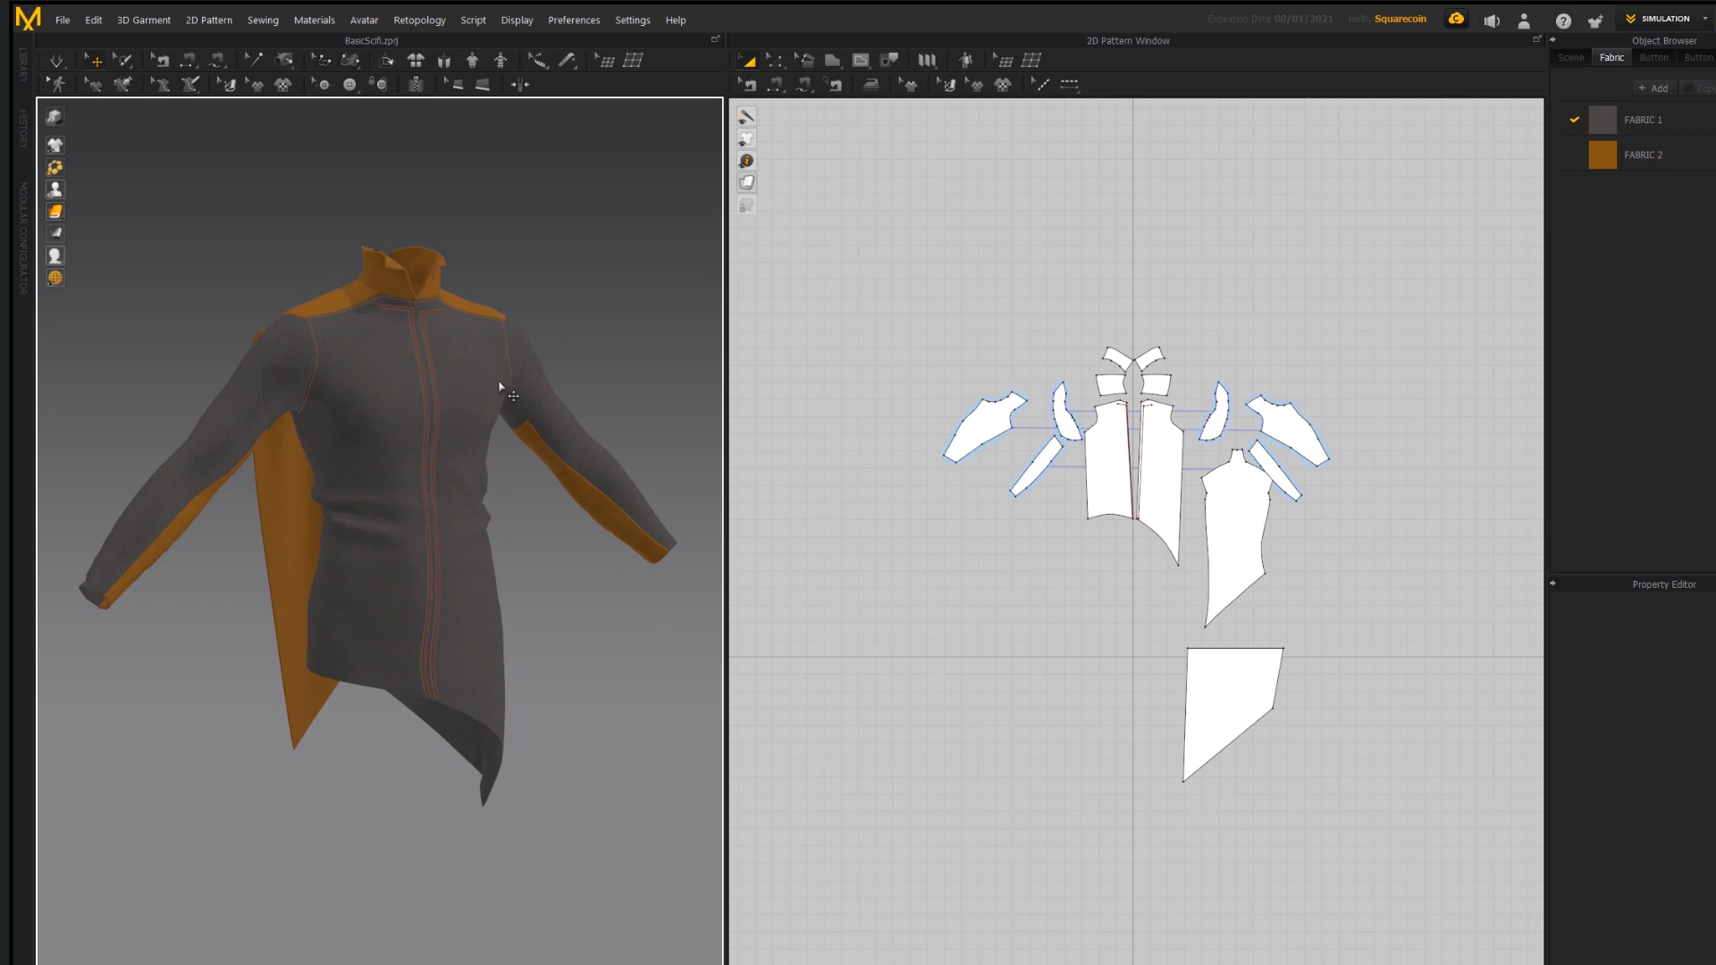
left_click_drag(499, 386, 490, 460)
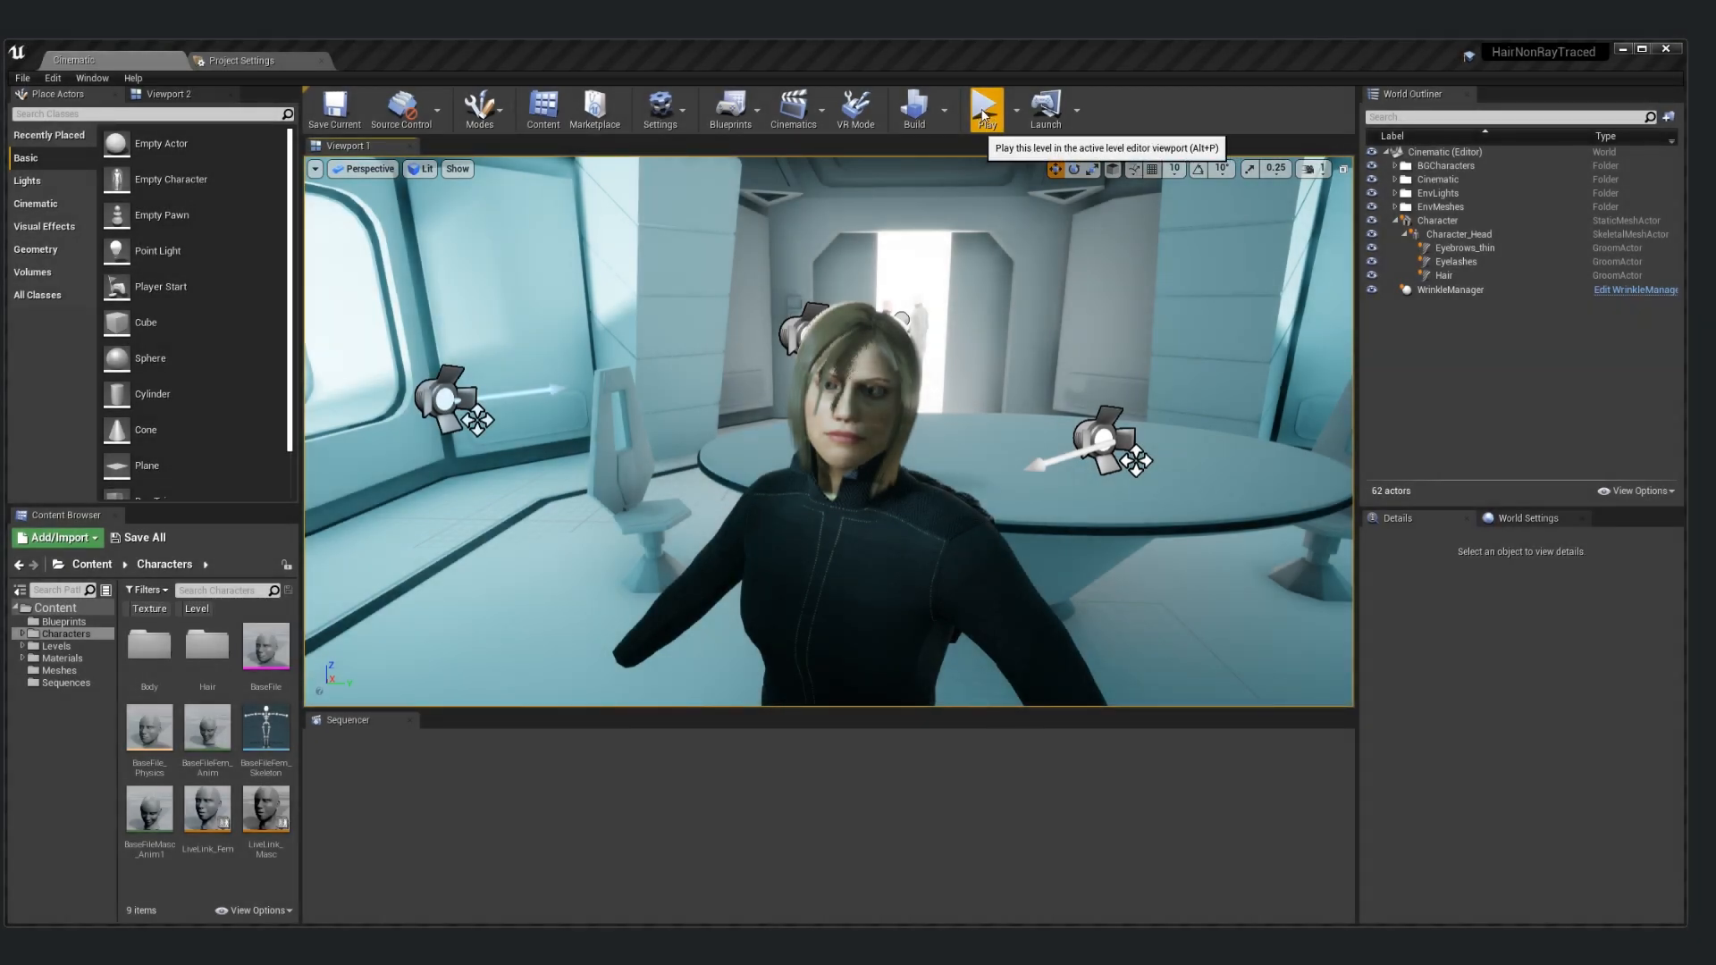
Play the level in the editor viewport to run the character cinematic
left_click(983, 103)
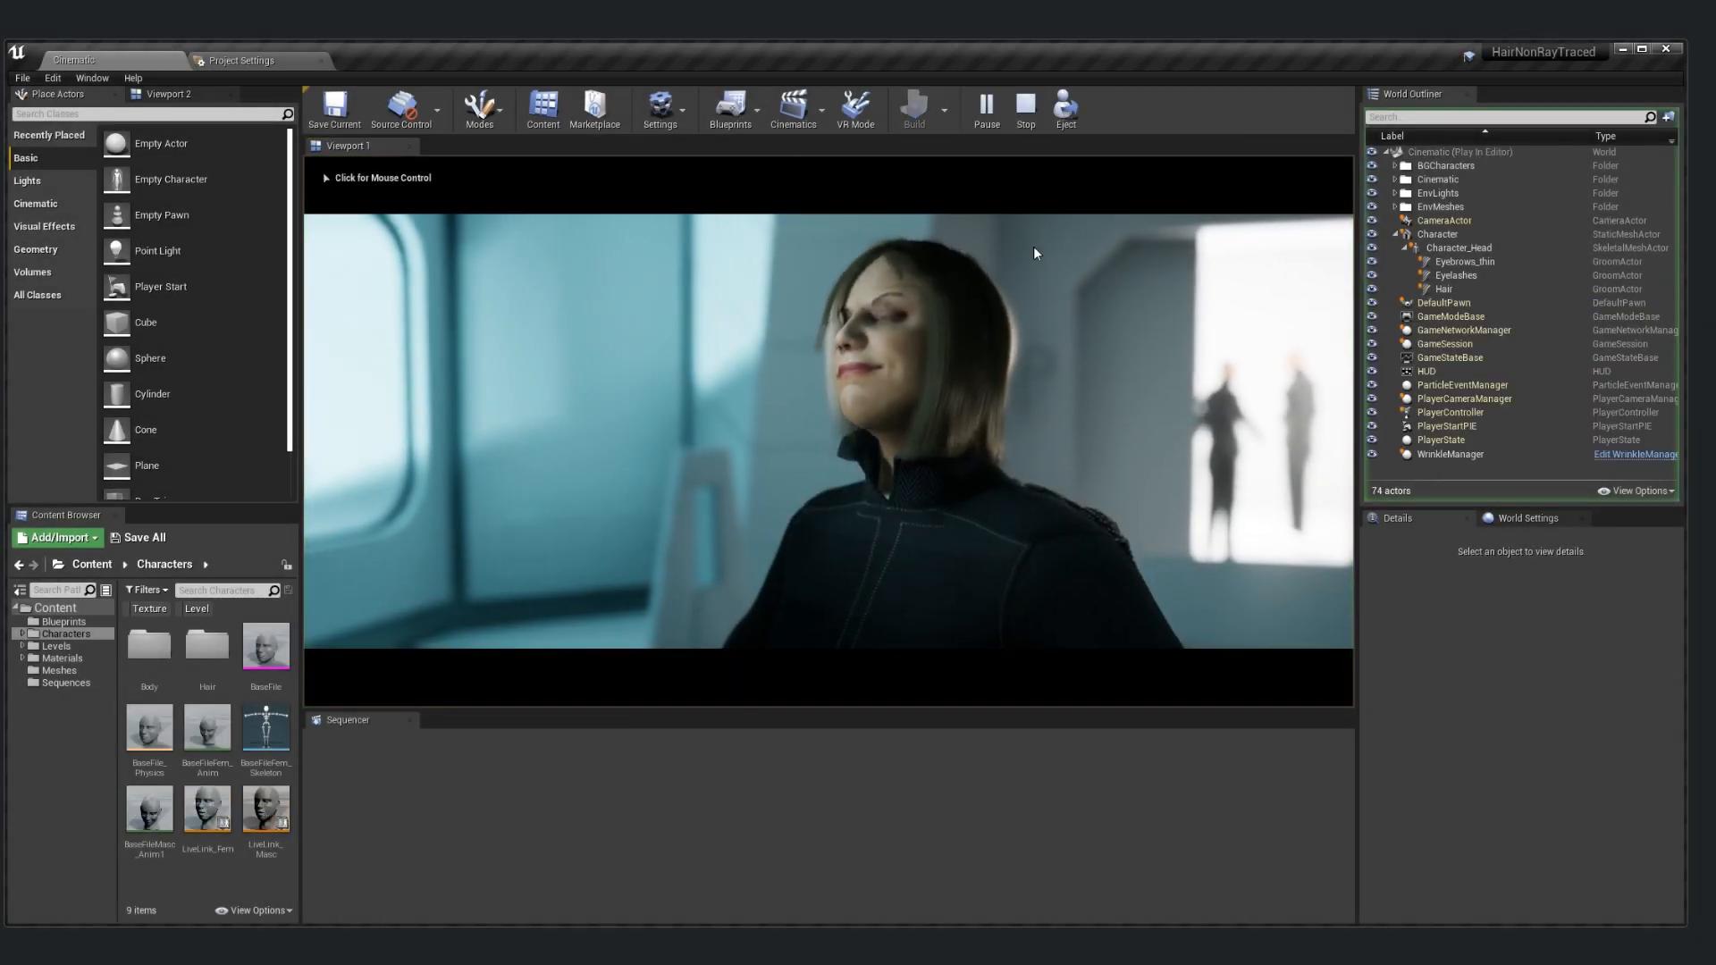